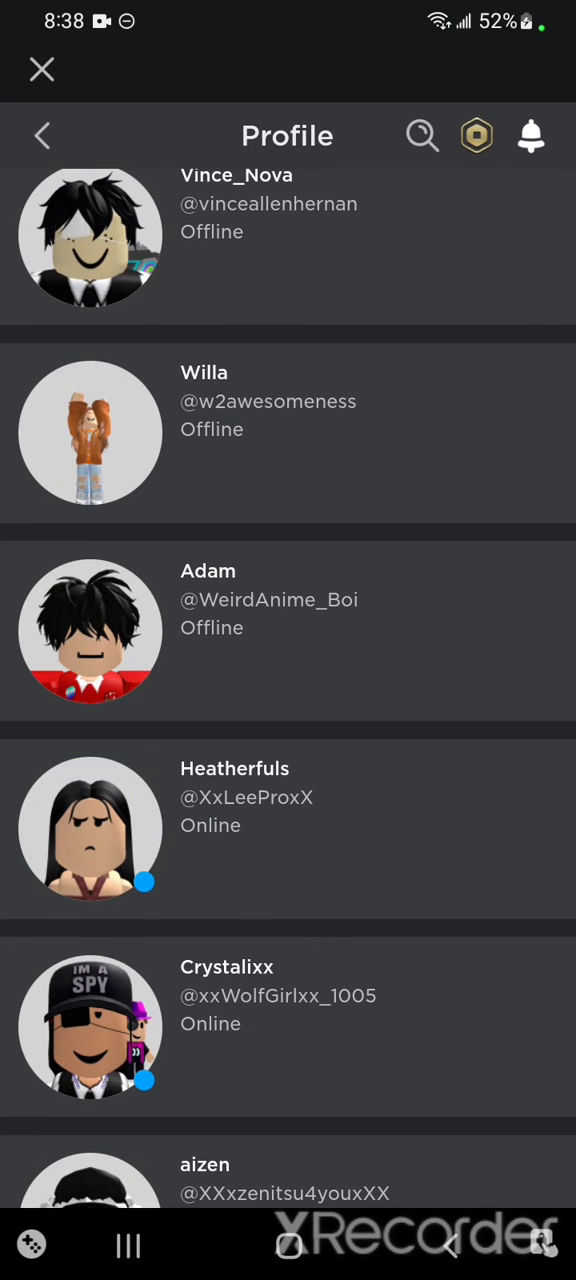
# Step: Return to Home and open the Outlaster game page from the Continue row
pyautogui.click(90, 829)
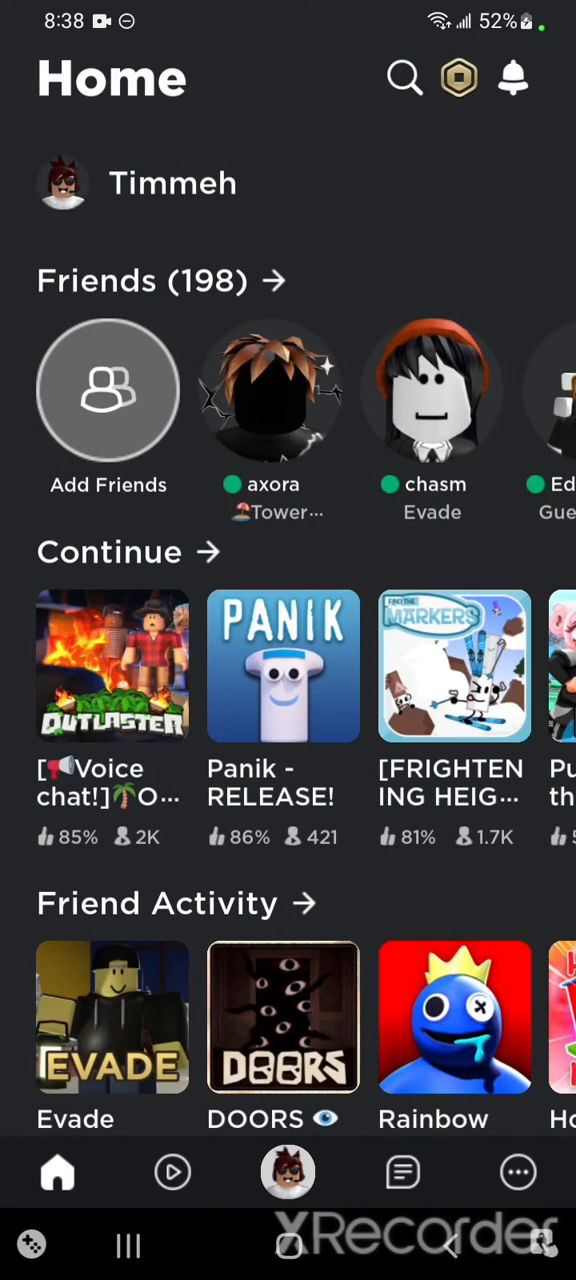
pyautogui.click(112, 667)
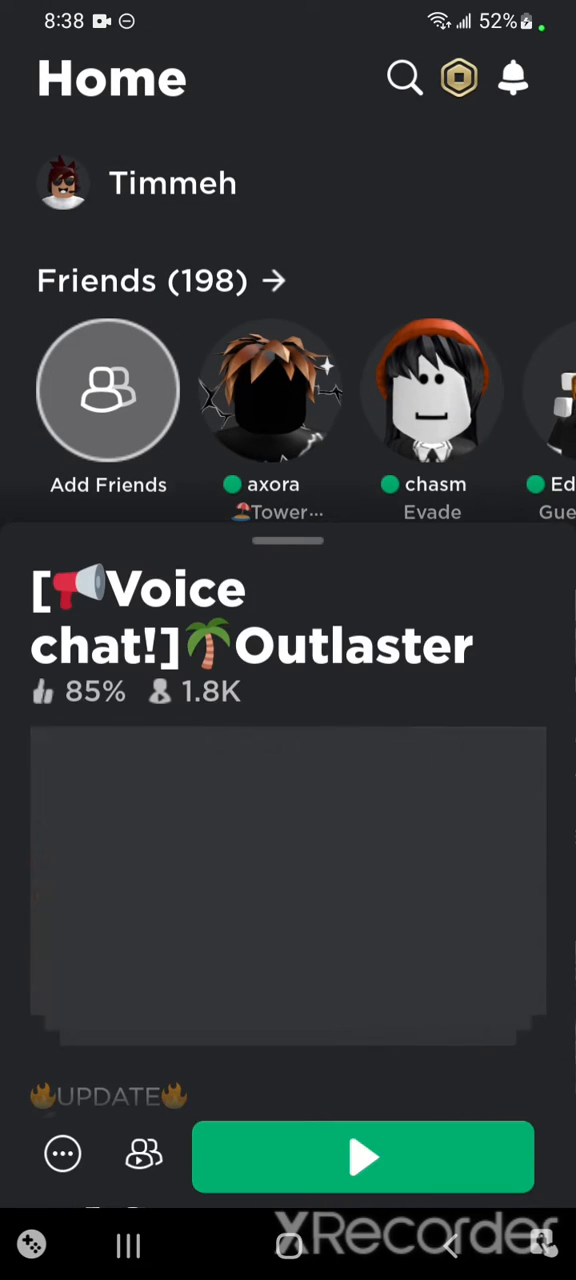